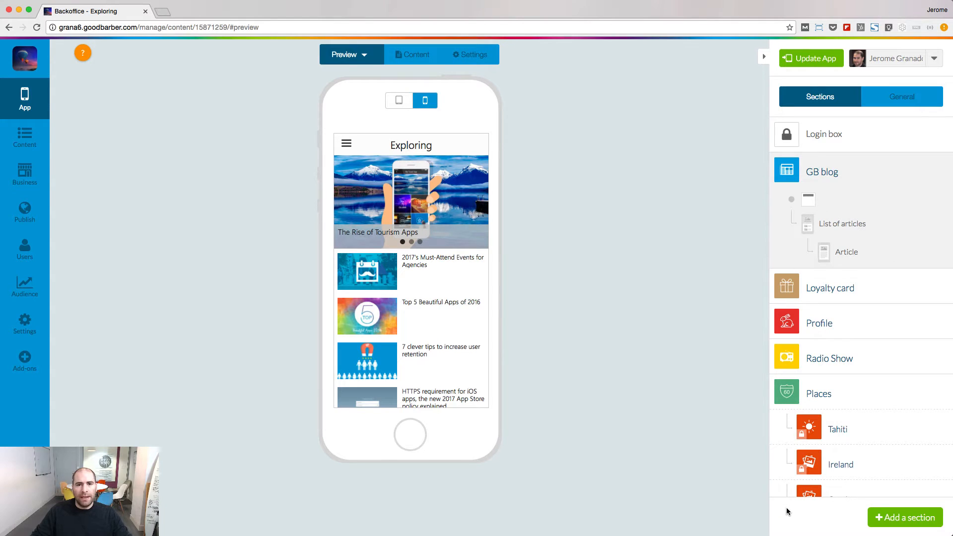
mouse_move(836, 517)
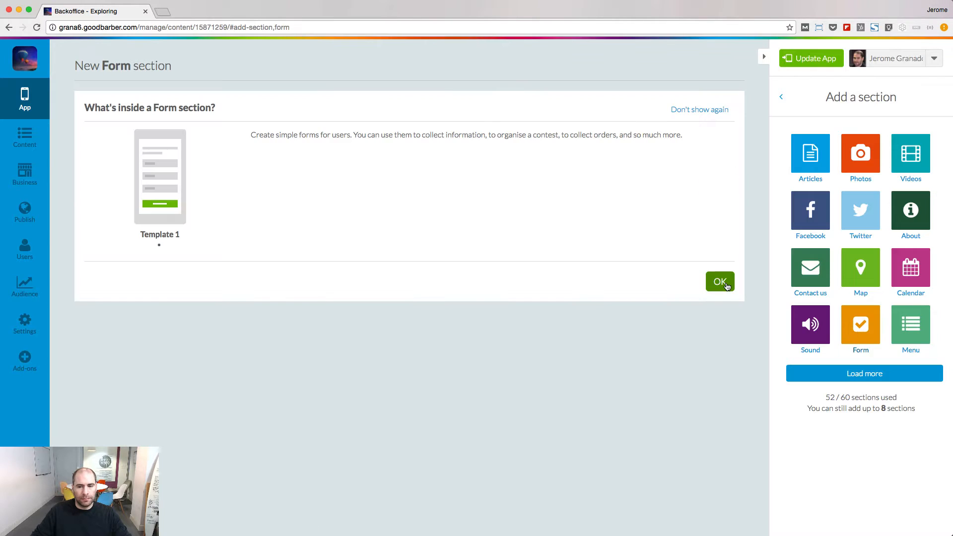
Confirm the Form template so a new Form section opens in its empty editor.
click(719, 280)
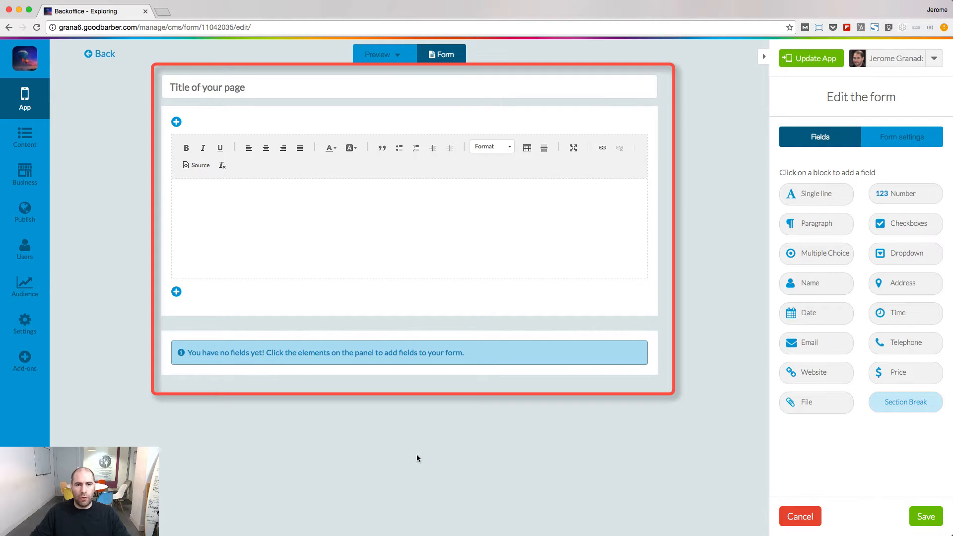
mouse_move(835, 201)
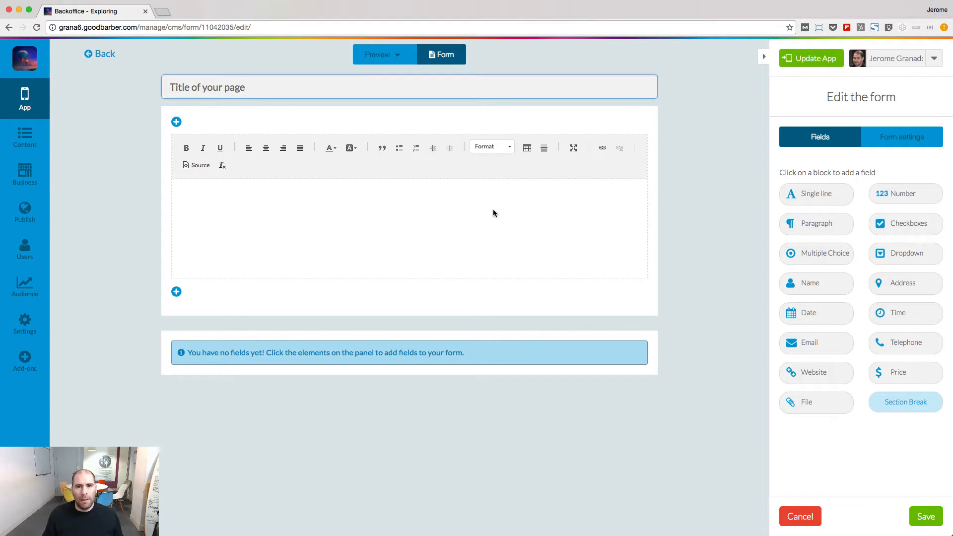
Title the form 'Training program: Master Class for resellers', add intro text and a chalkboard photo, and preview it.
text(Training program: Master Class for resellers)
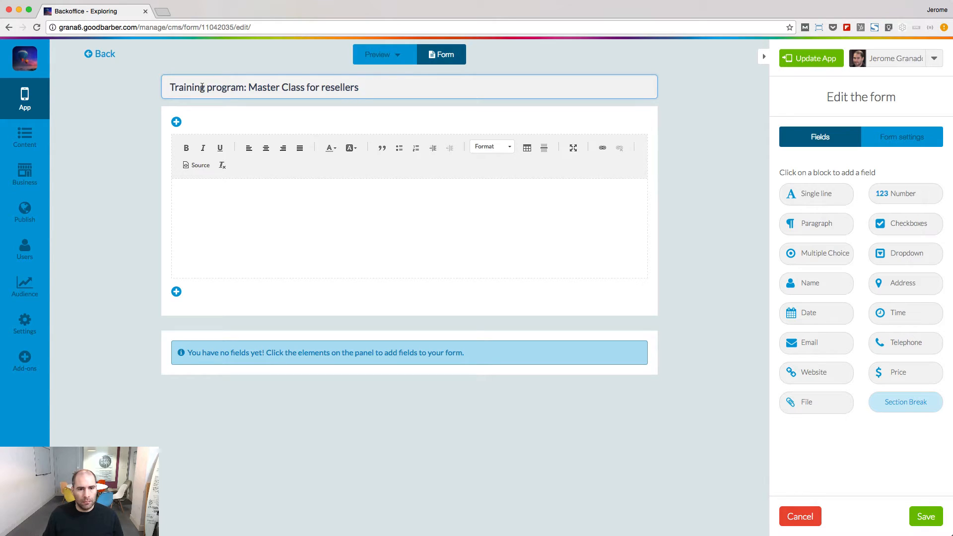
click(289, 213)
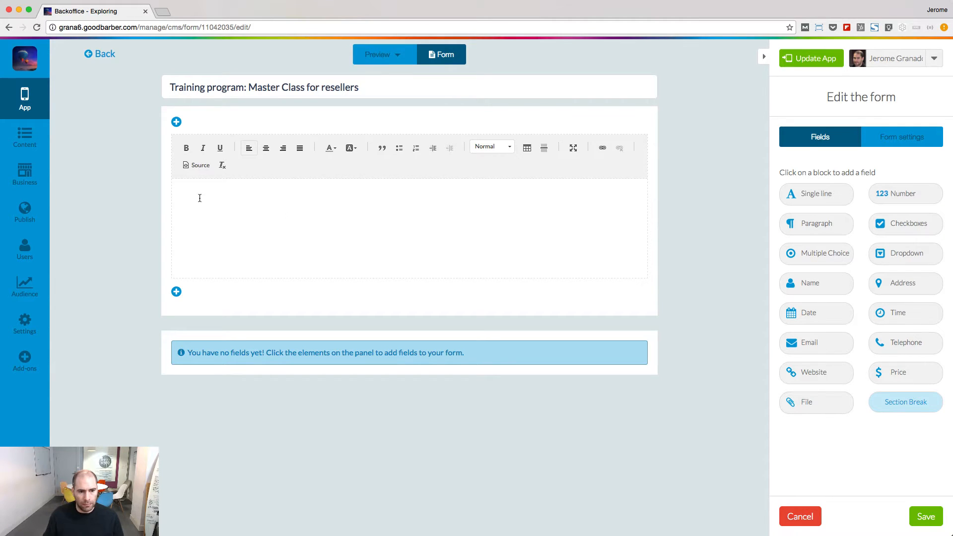
click(176, 121)
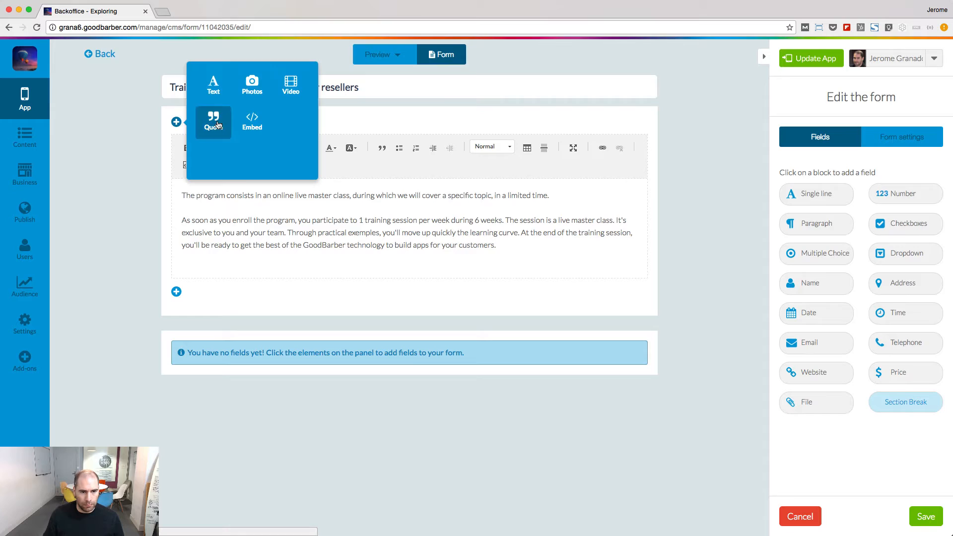
click(252, 86)
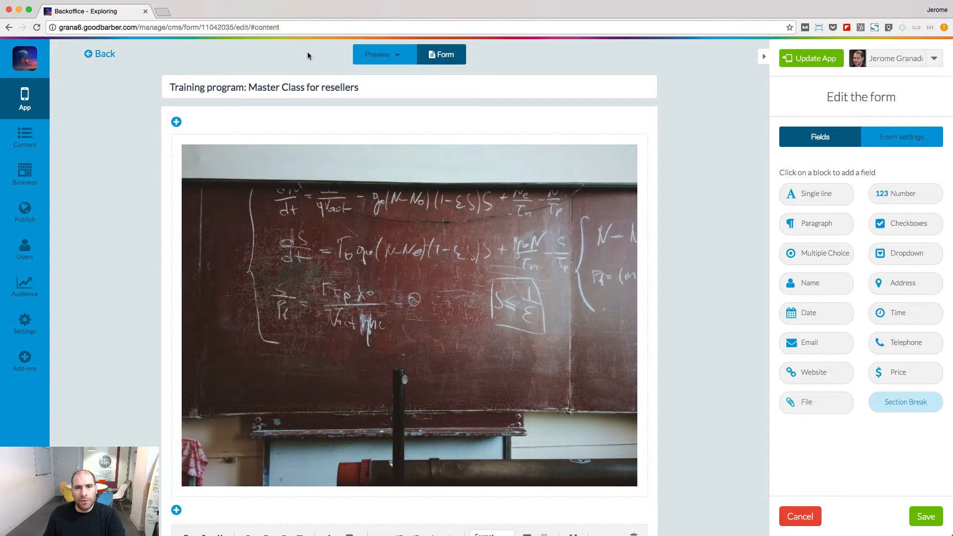
click(377, 54)
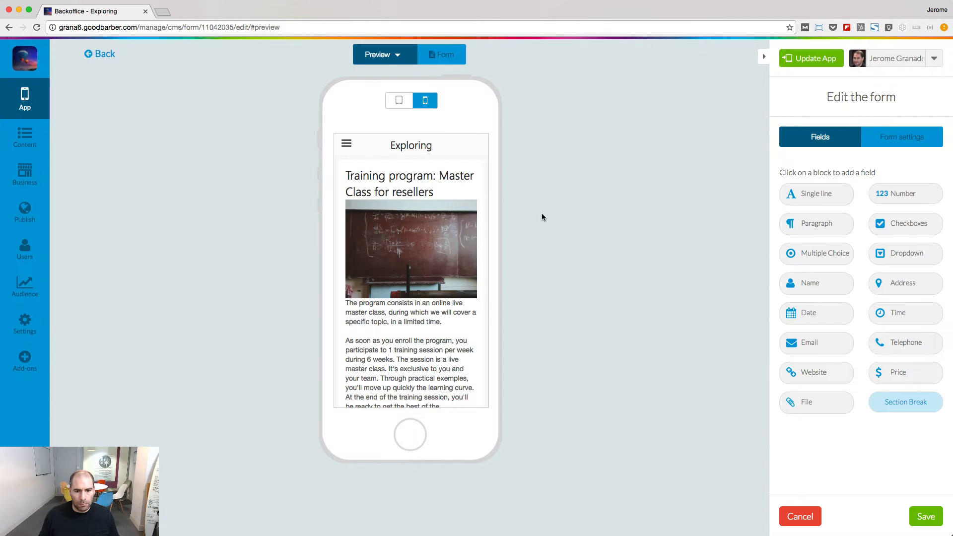
scroll(down, 3)
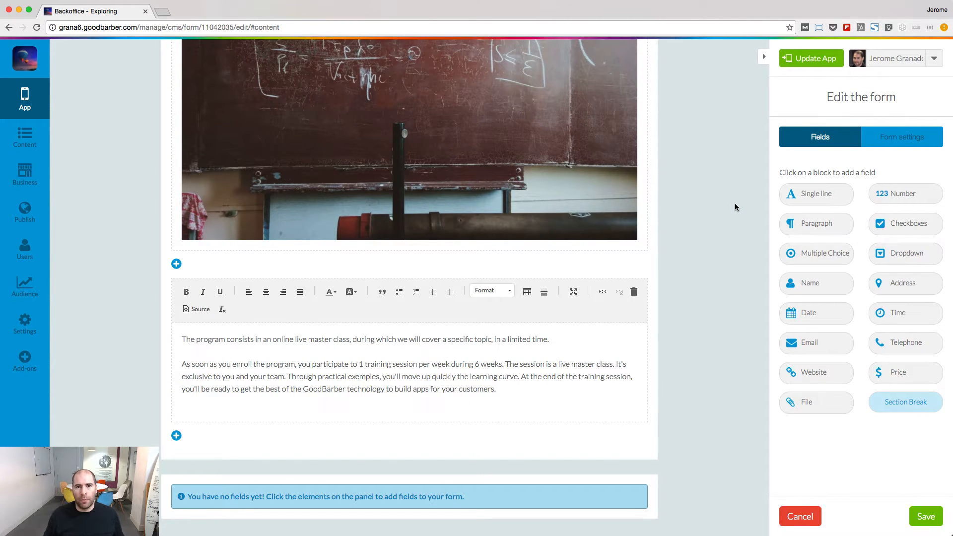
Add required First name, Last name and Phone number fields, saving each.
click(815, 194)
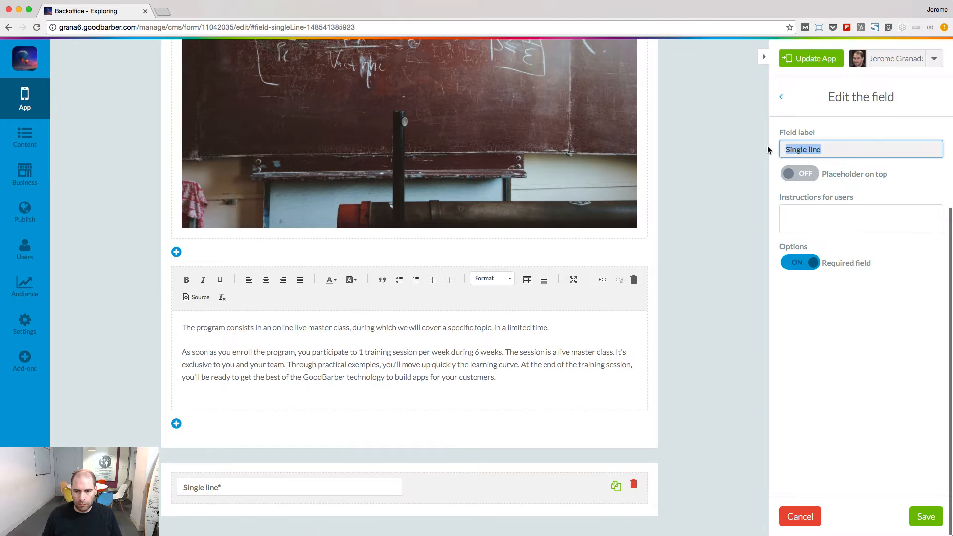
click(925, 516)
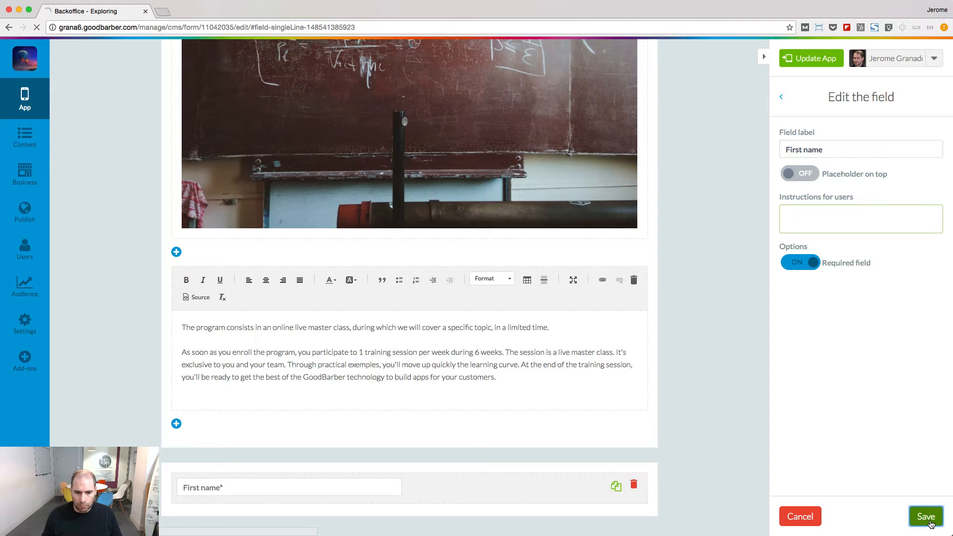
click(925, 516)
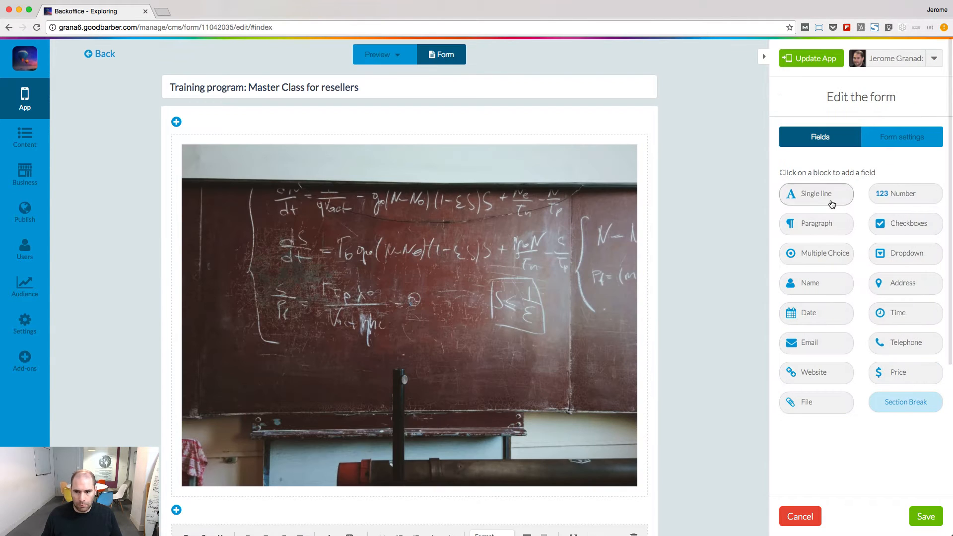
click(816, 194)
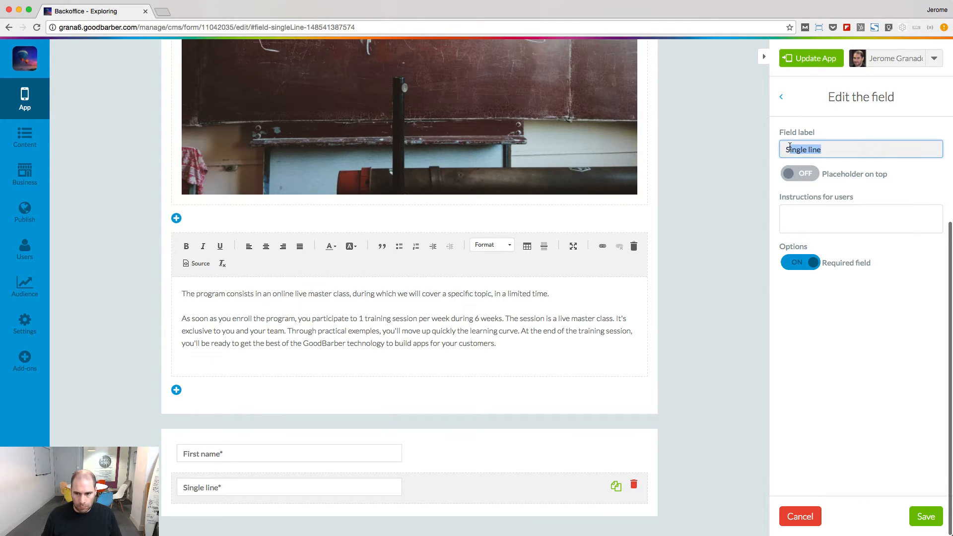
text(Last name)
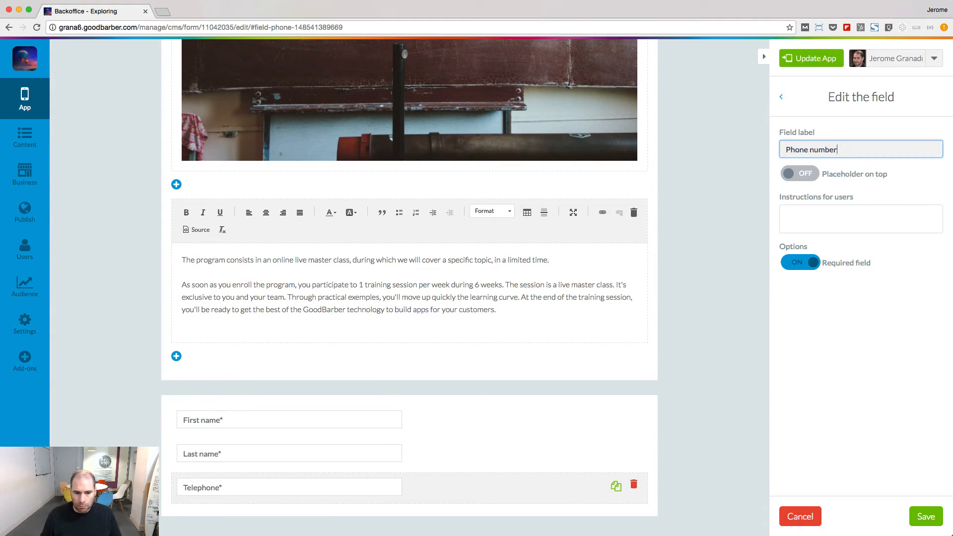
click(800, 262)
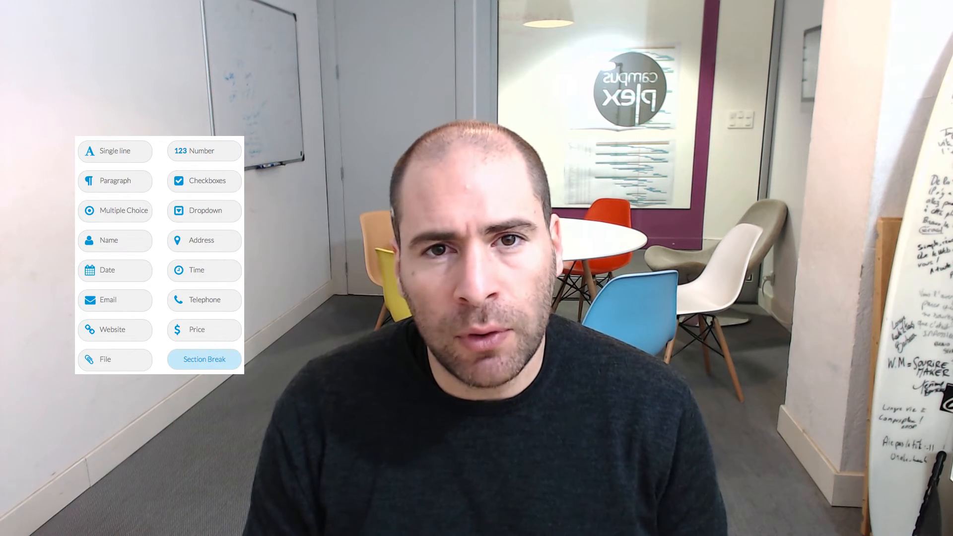
click(115, 151)
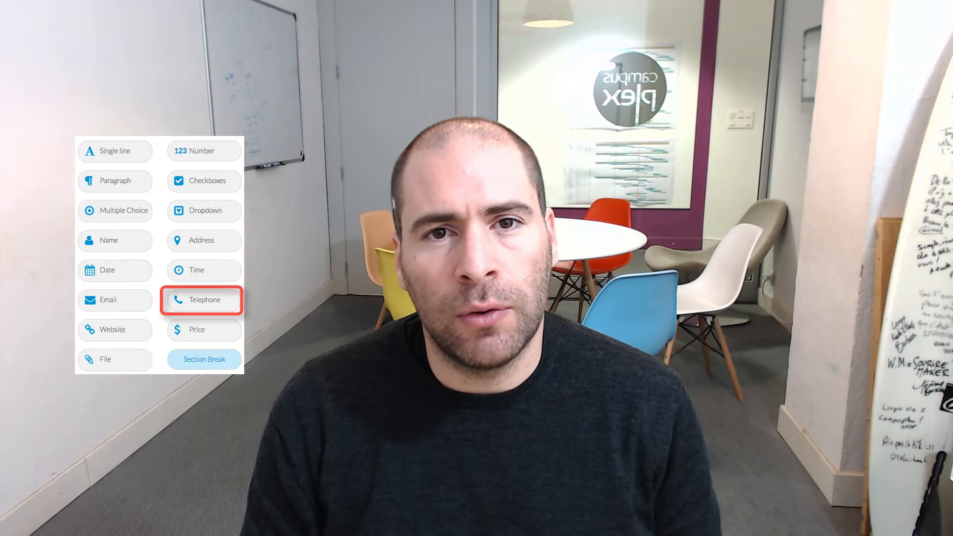
click(202, 300)
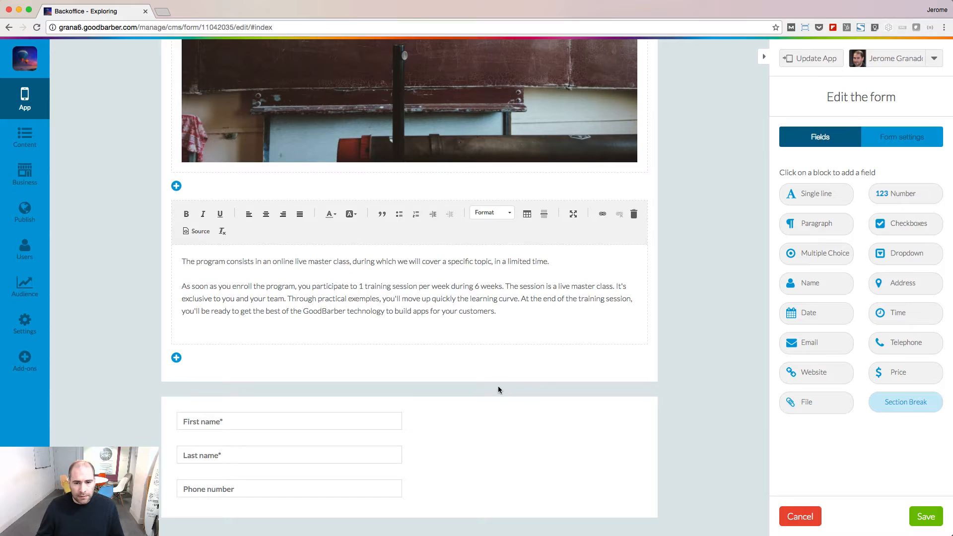
Show the First name label on top with the instruction 'Provide your name', checked in the phone preview.
click(289, 421)
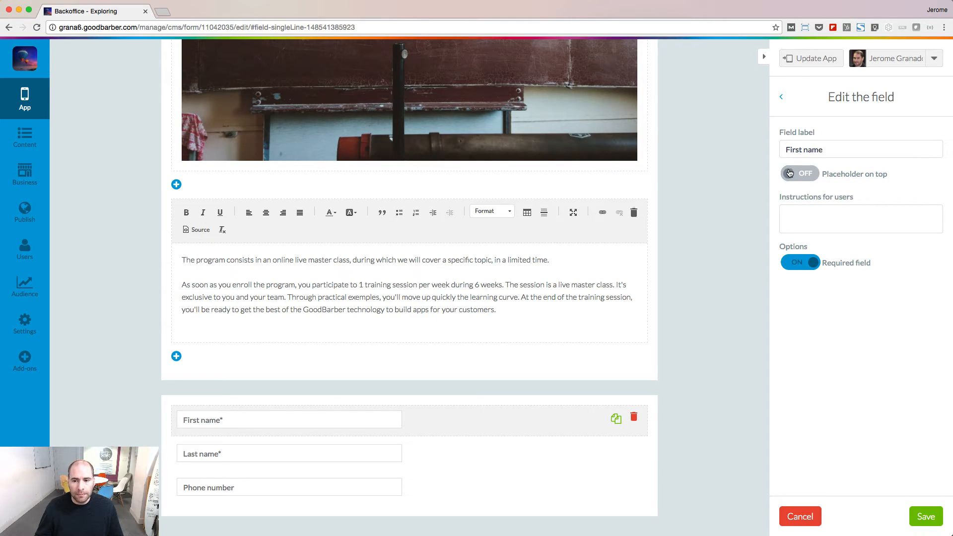
click(800, 173)
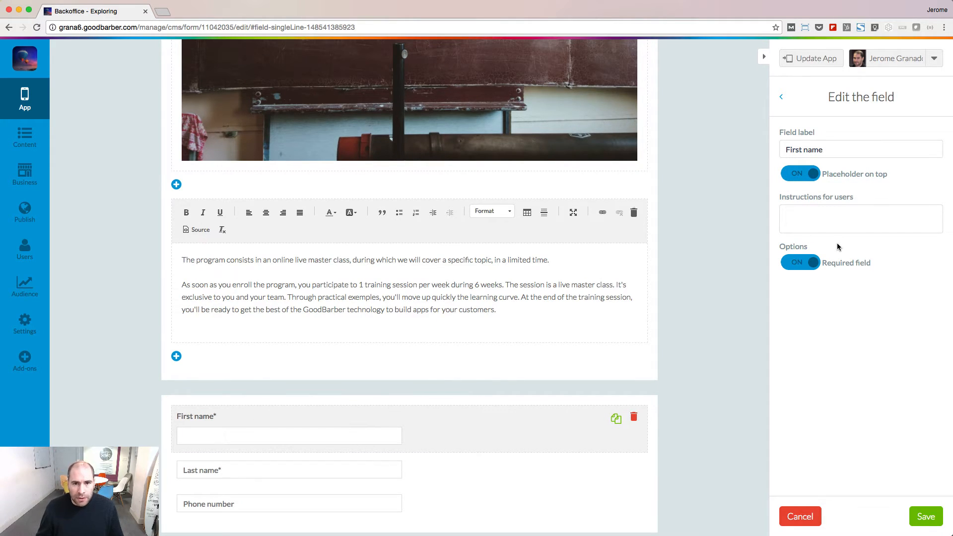
click(860, 218)
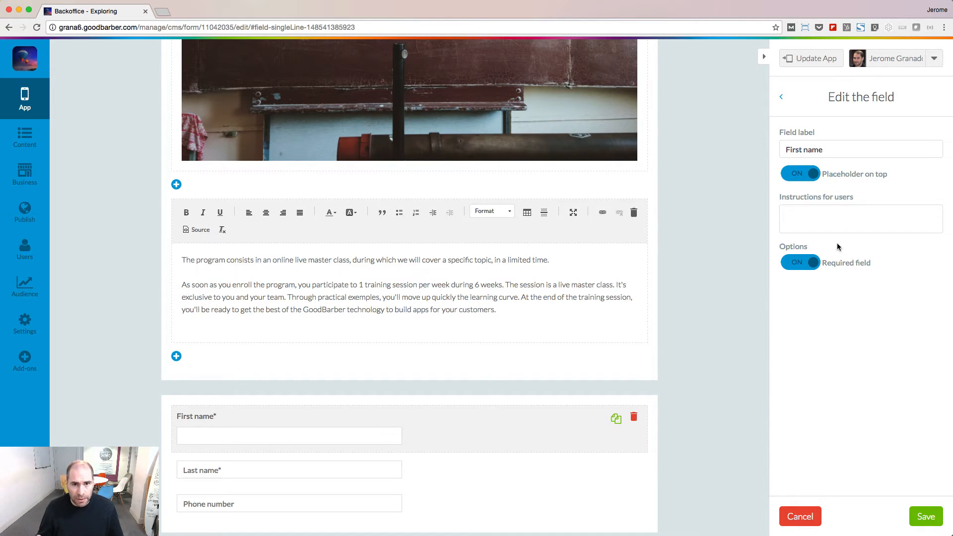
text(Provide your name)
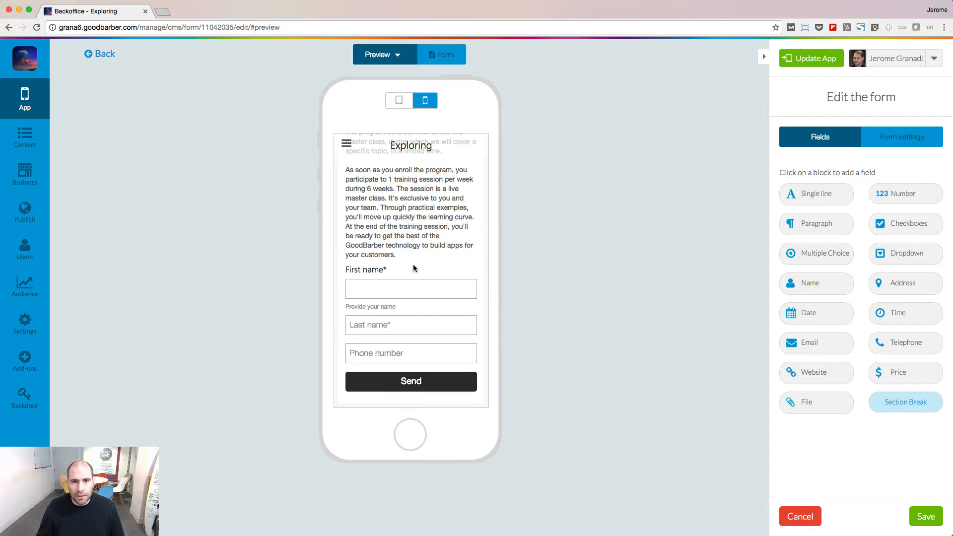
click(411, 289)
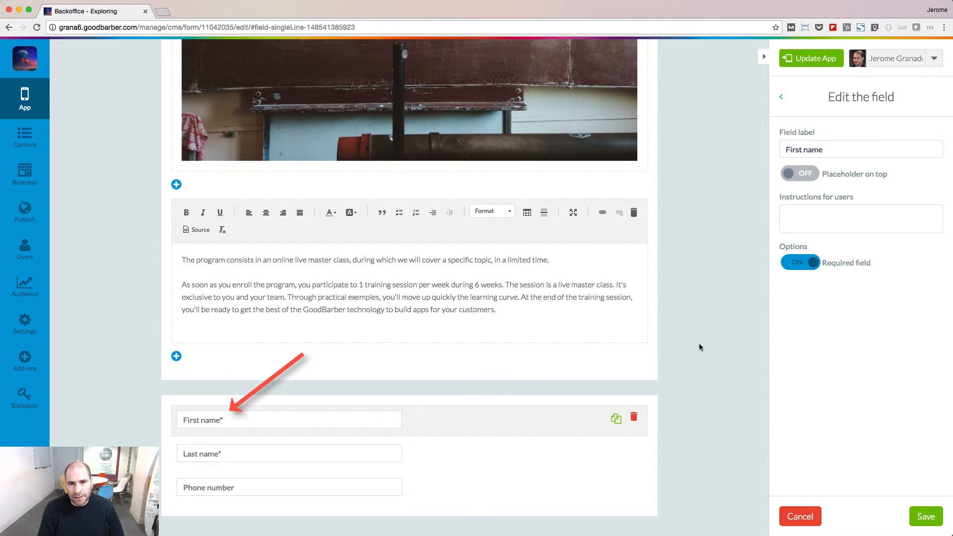
click(781, 96)
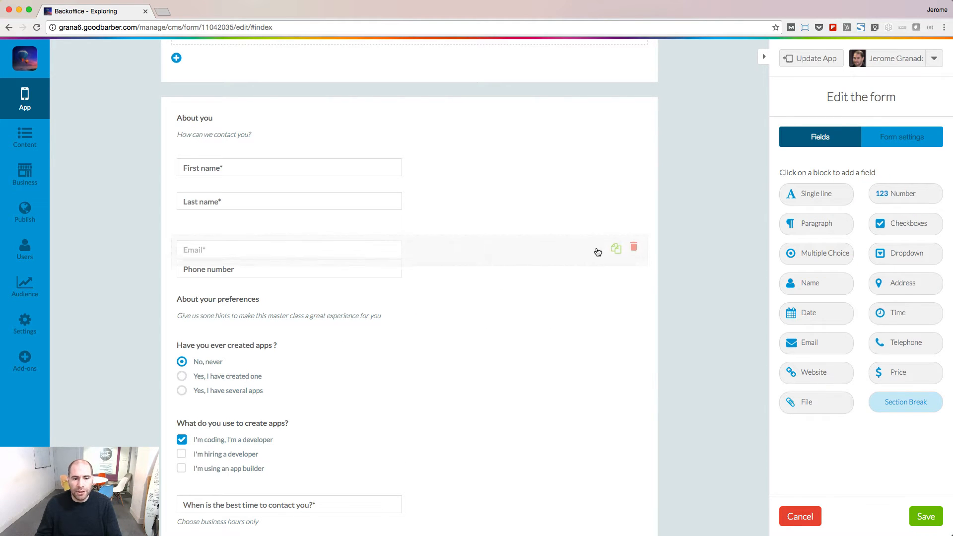
mouse_move(688, 155)
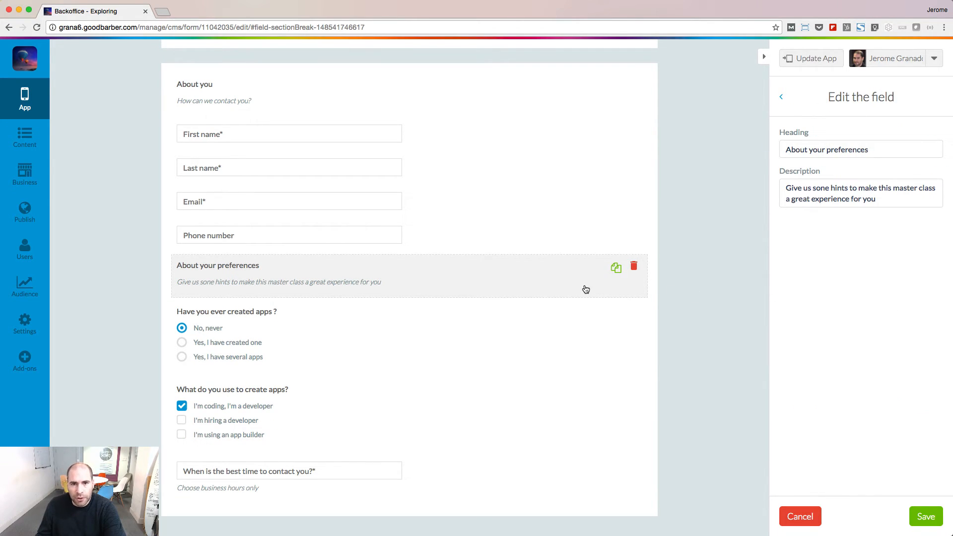
Review 'Have you ever created apps ?' and set 'What do you use to create apps?' to random ordering.
click(781, 97)
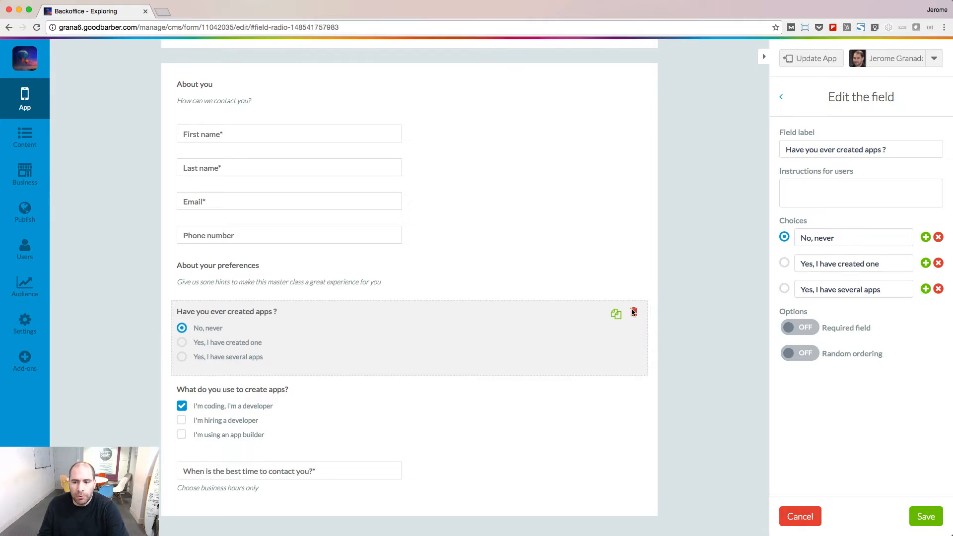
mouse_move(722, 244)
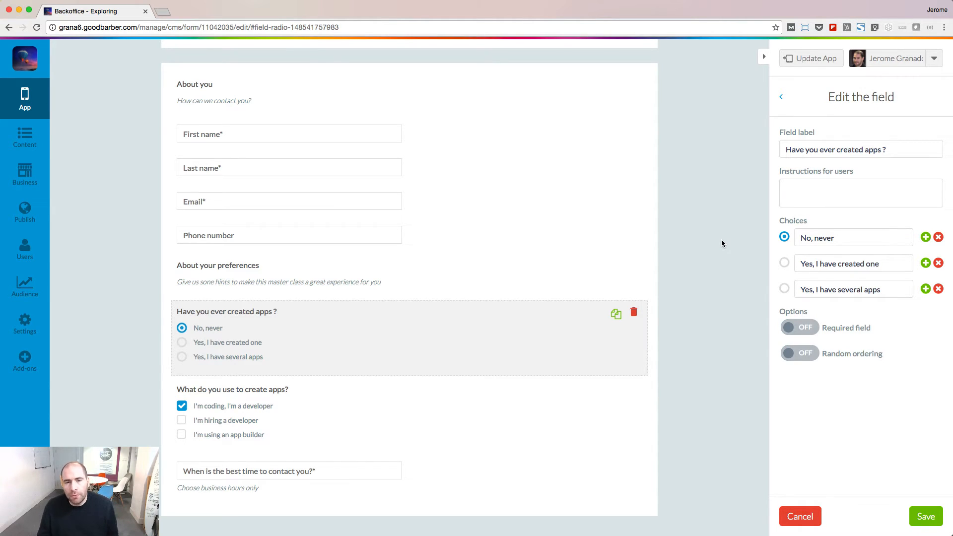
mouse_move(779, 304)
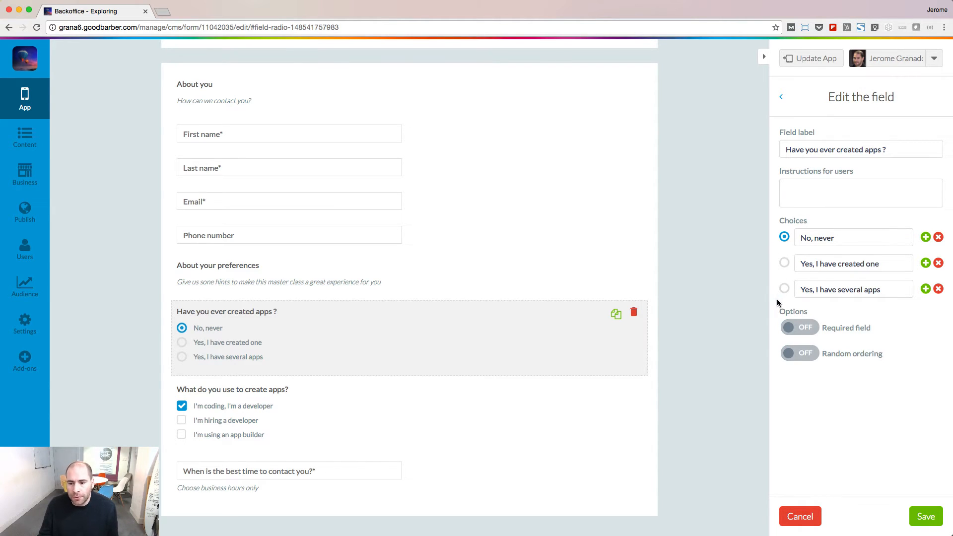
mouse_move(767, 255)
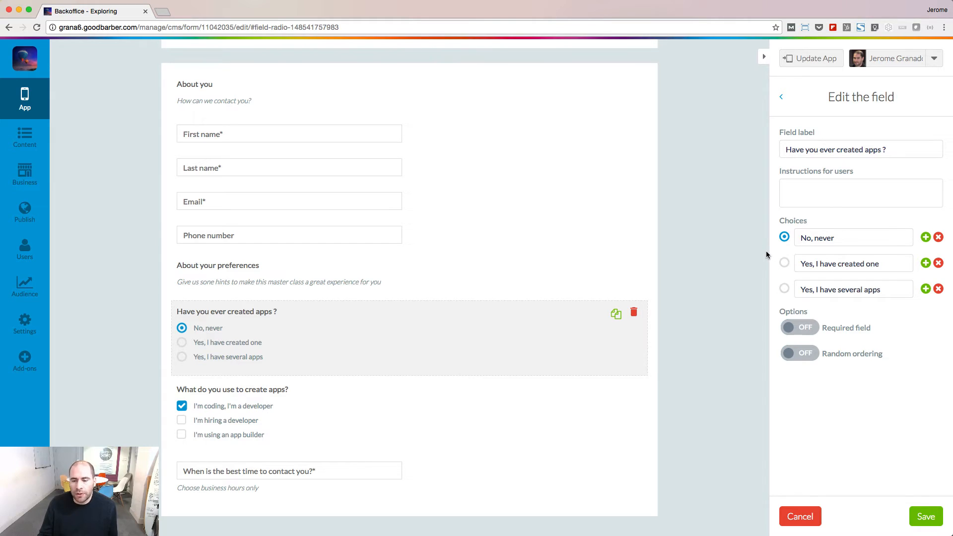
click(781, 97)
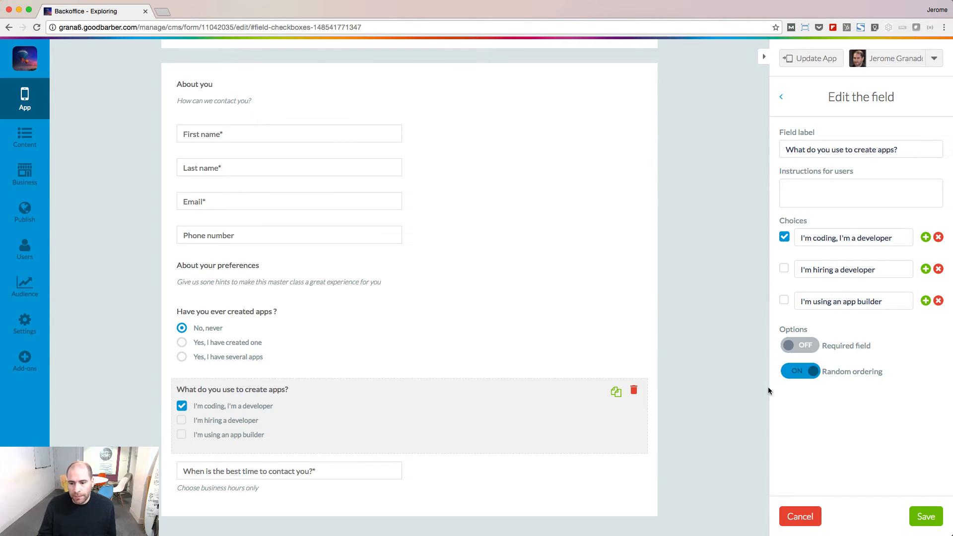
mouse_move(845, 381)
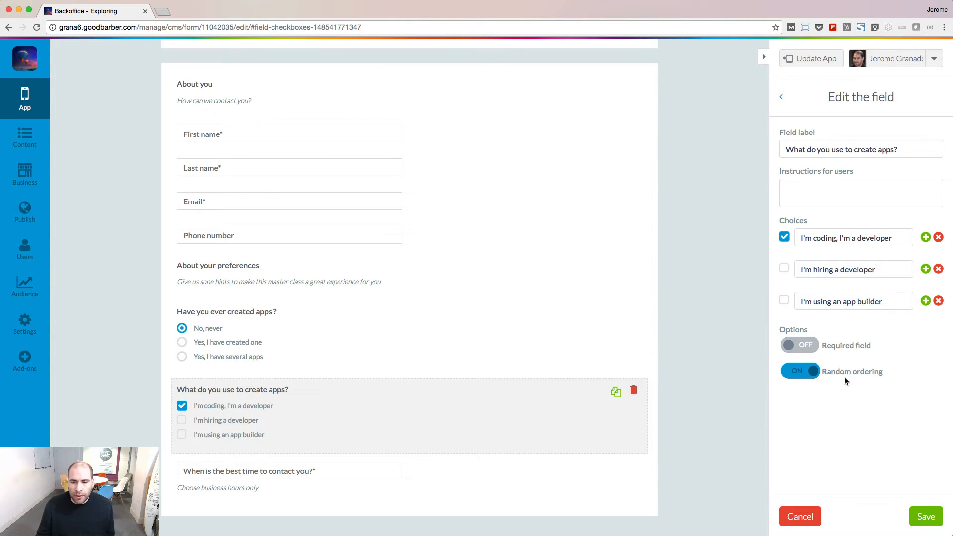
mouse_move(837, 398)
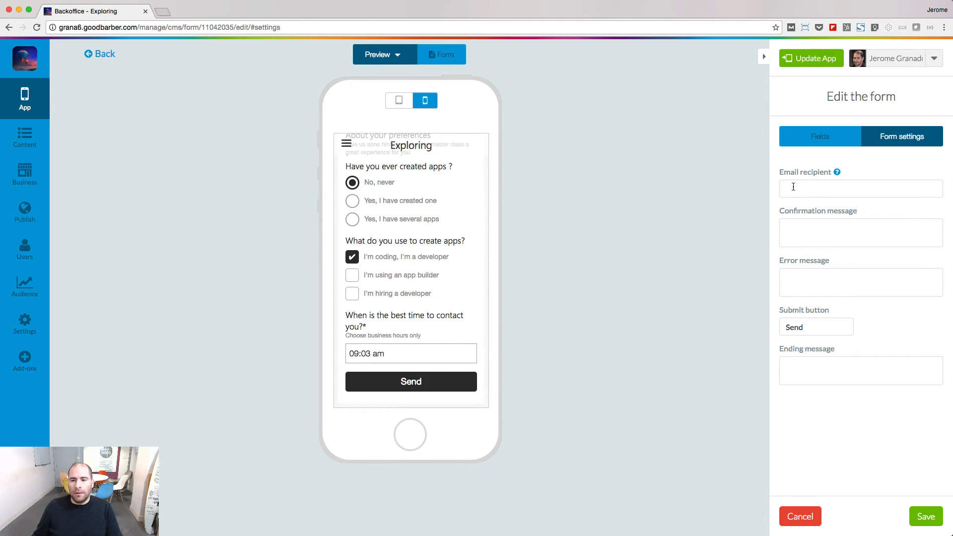
click(860, 188)
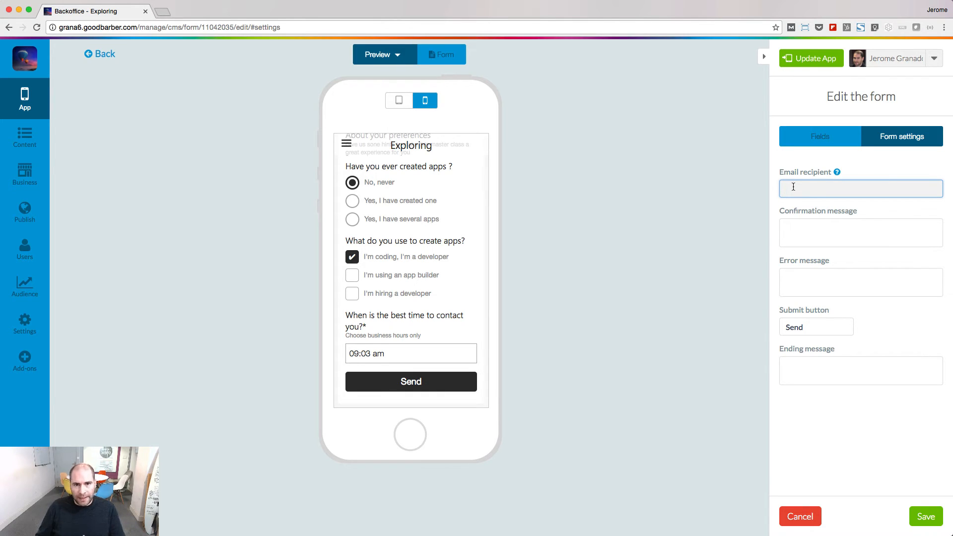
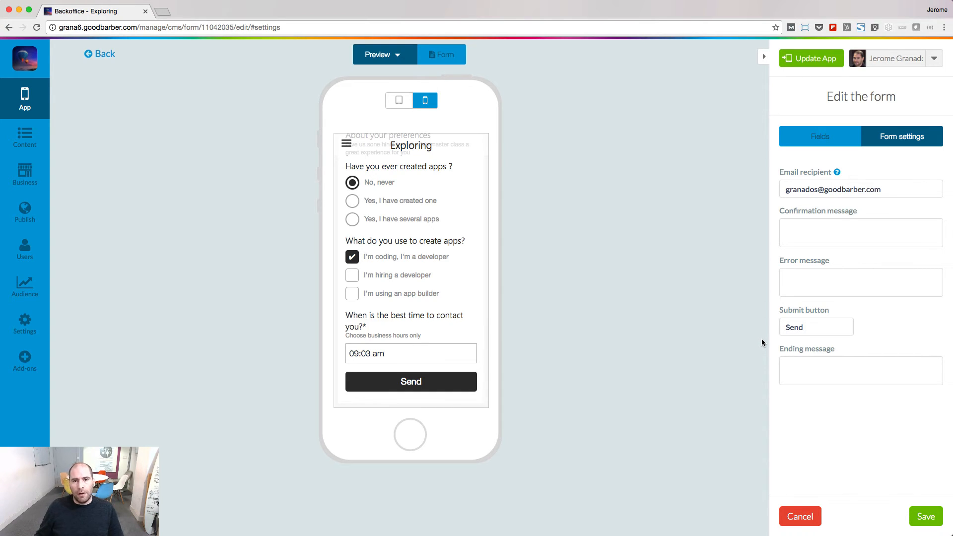
mouse_move(833, 323)
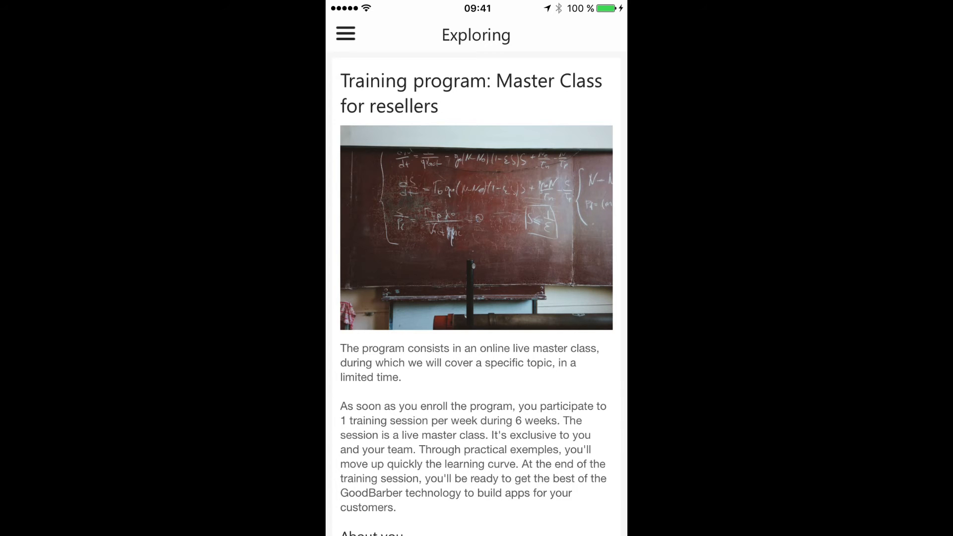
Fill in and enroll a test registration on the phone, then view its notification email.
click(476, 298)
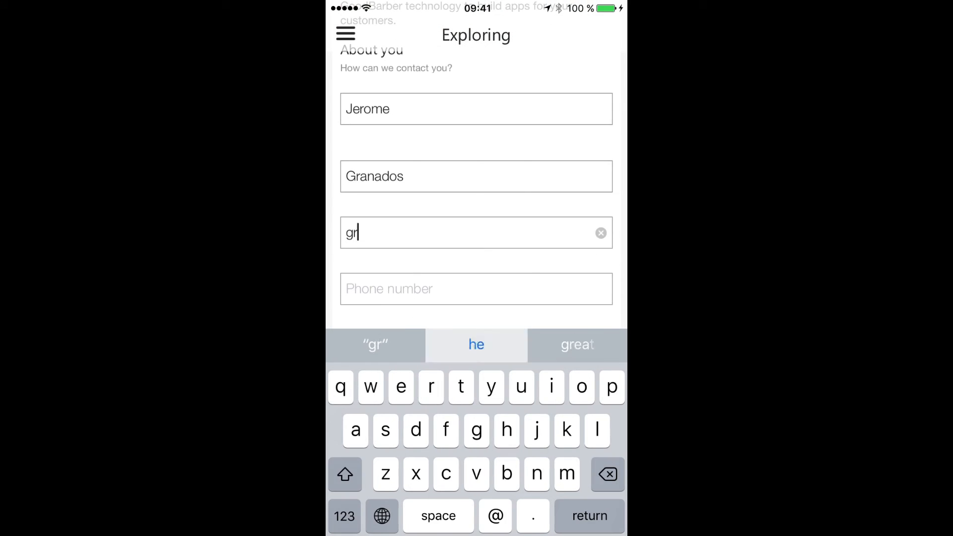
scroll(up, 3)
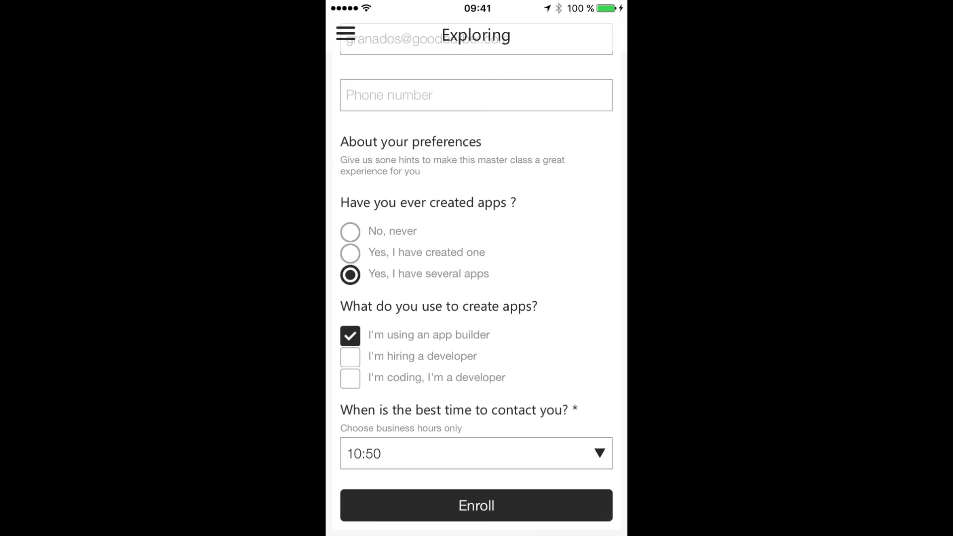
click(475, 505)
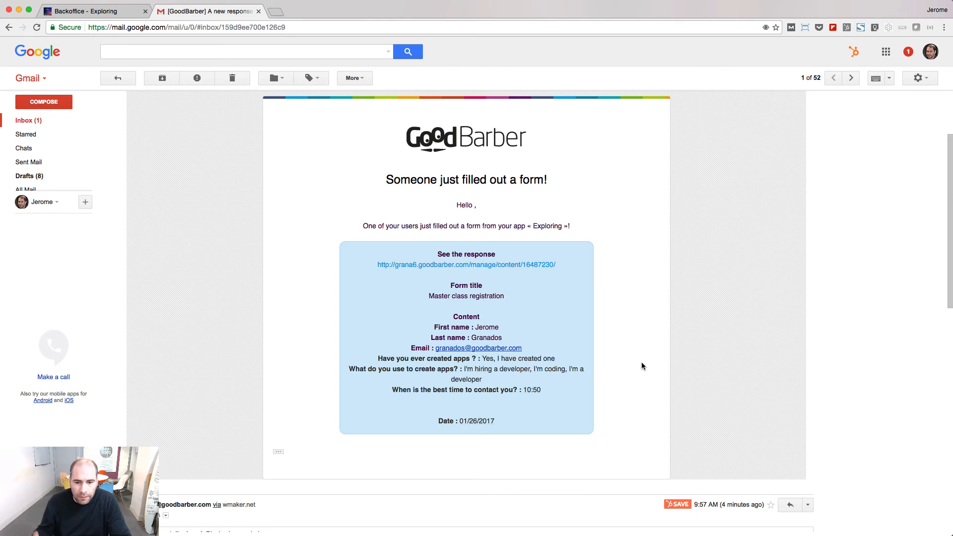
click(465, 264)
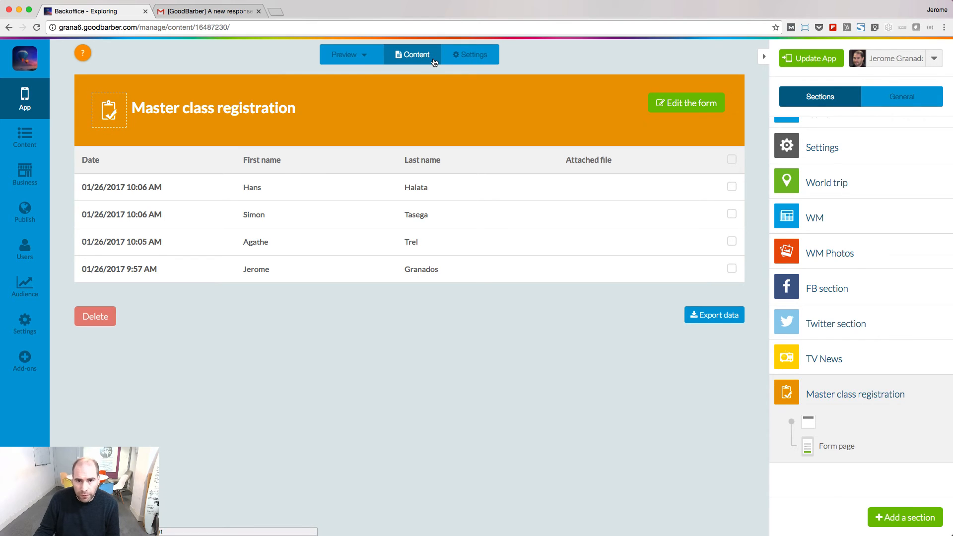
mouse_move(489, 269)
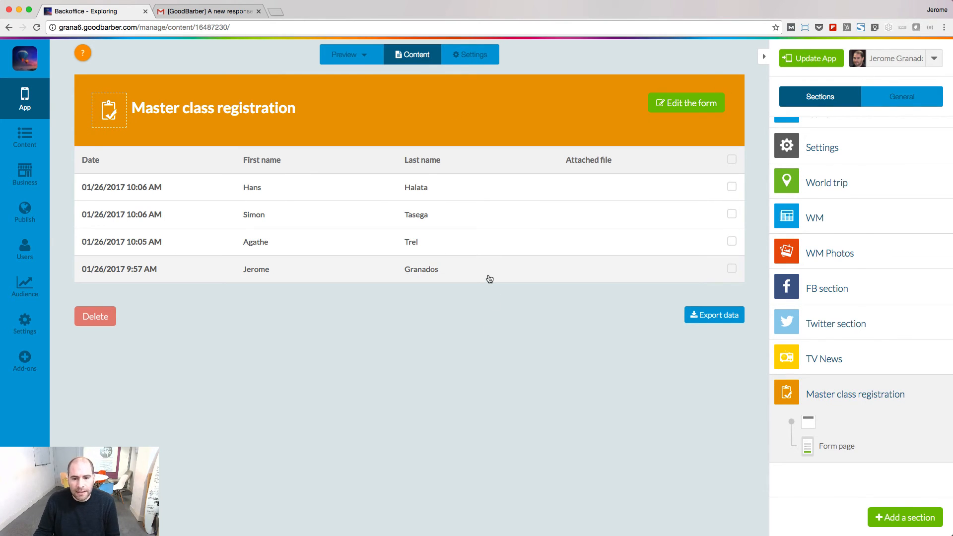
mouse_move(475, 188)
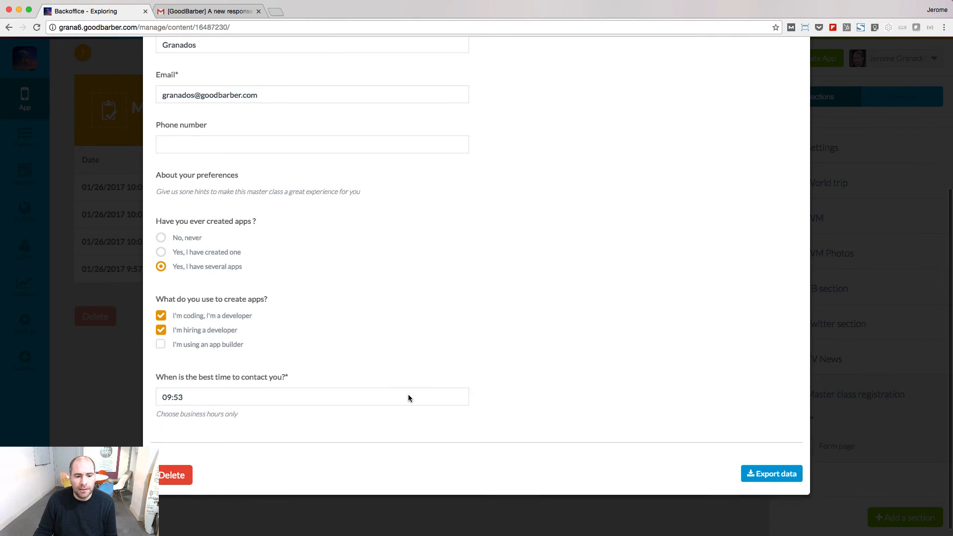
Review a submitted registration's answers, then return to editing the form.
scroll(down, 3)
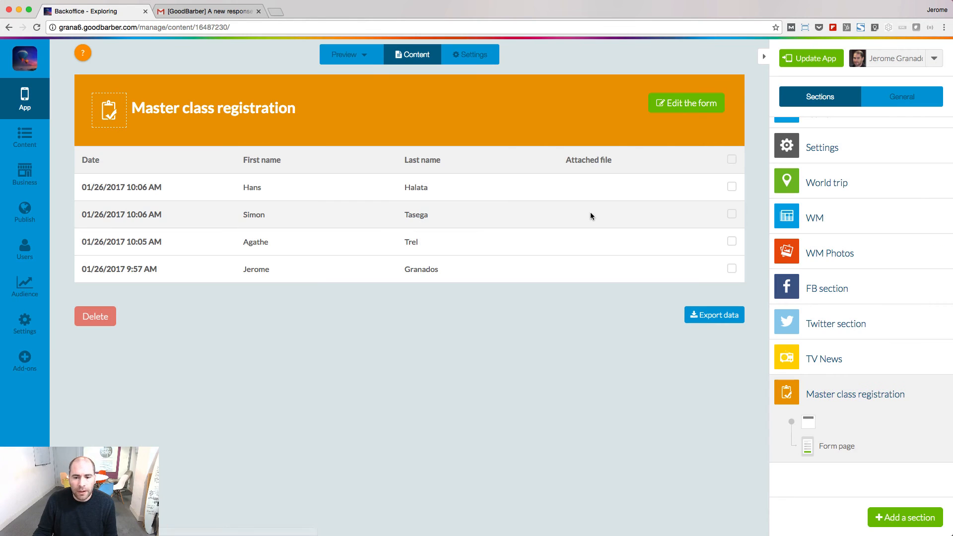
mouse_move(651, 356)
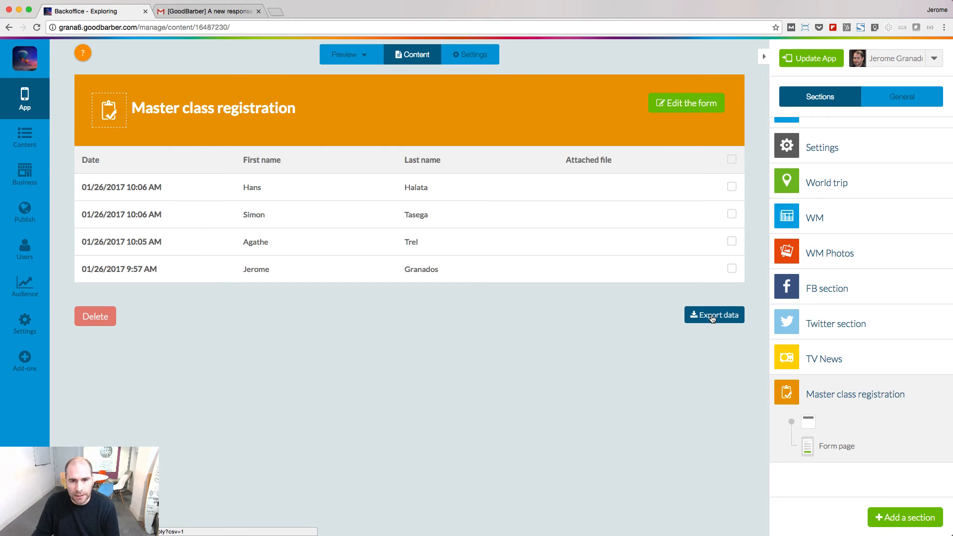
mouse_move(635, 356)
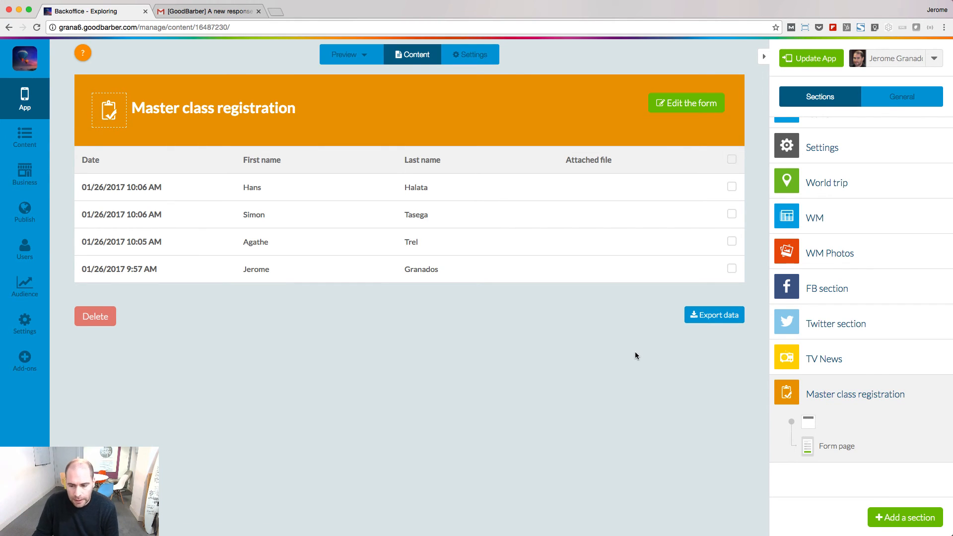
mouse_move(680, 80)
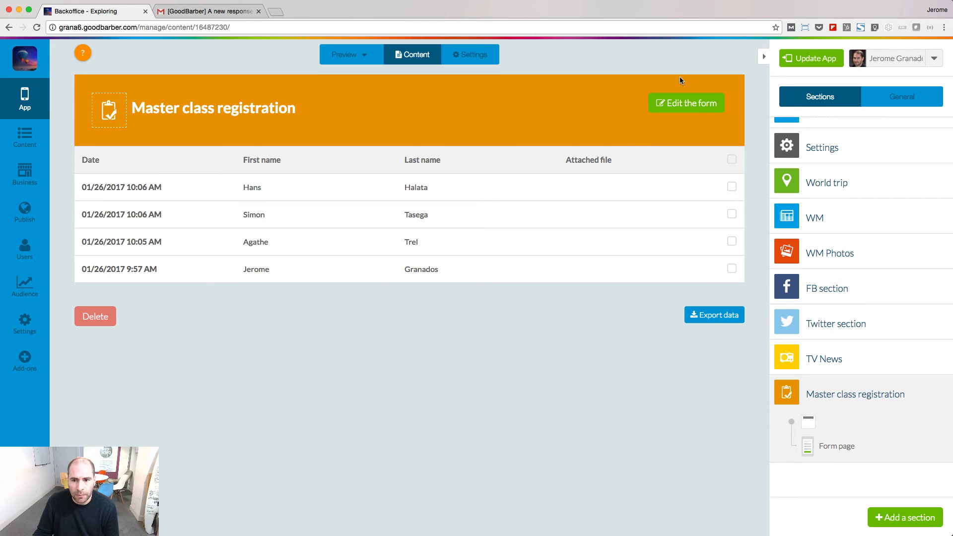
click(685, 102)
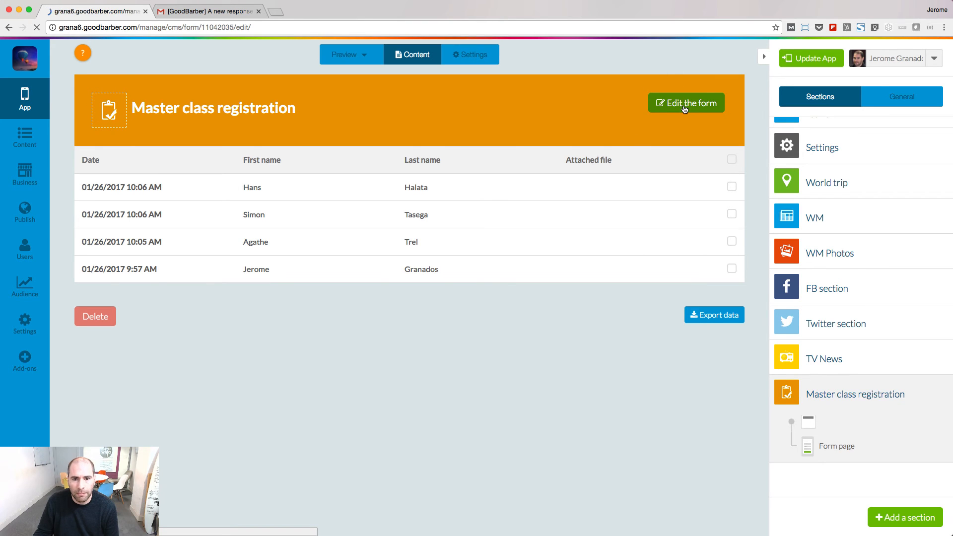